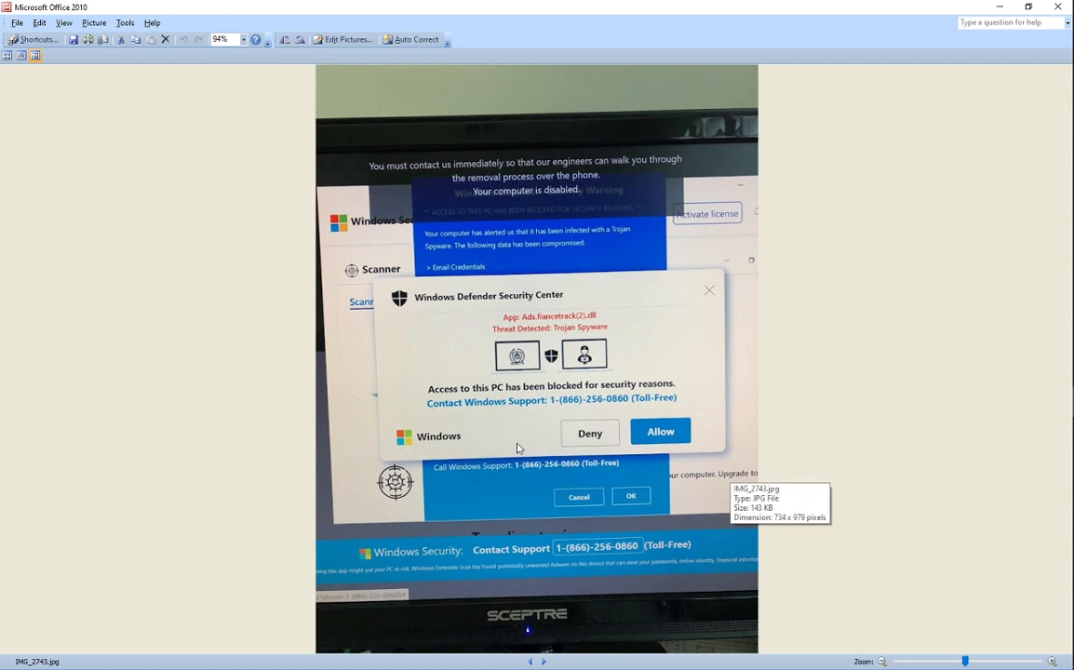
mouse_move(518, 419)
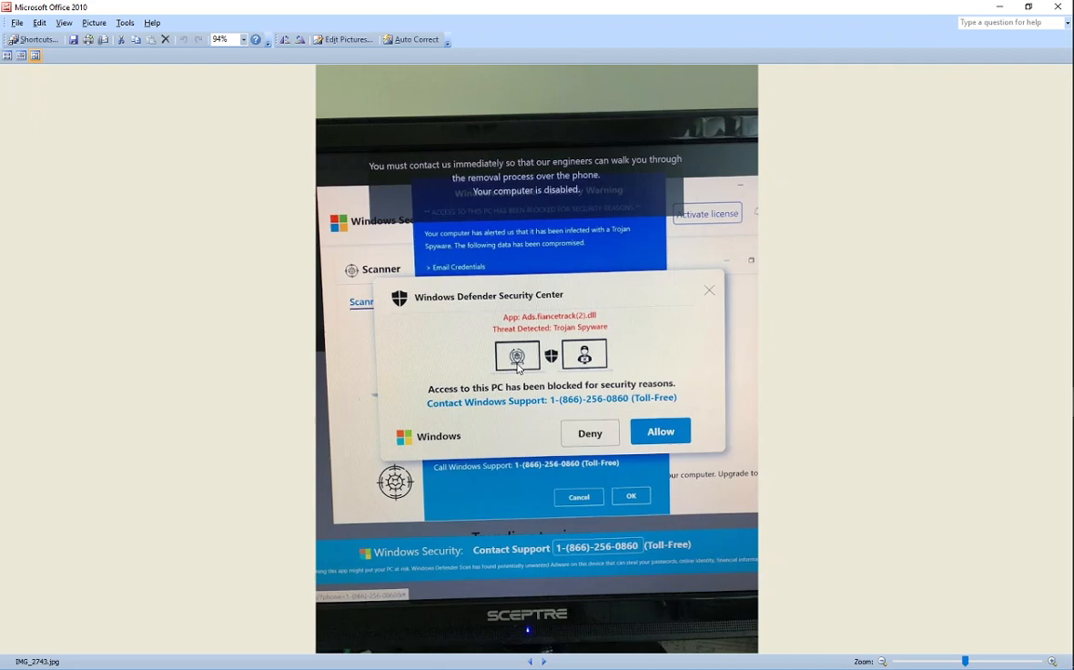
mouse_move(621, 461)
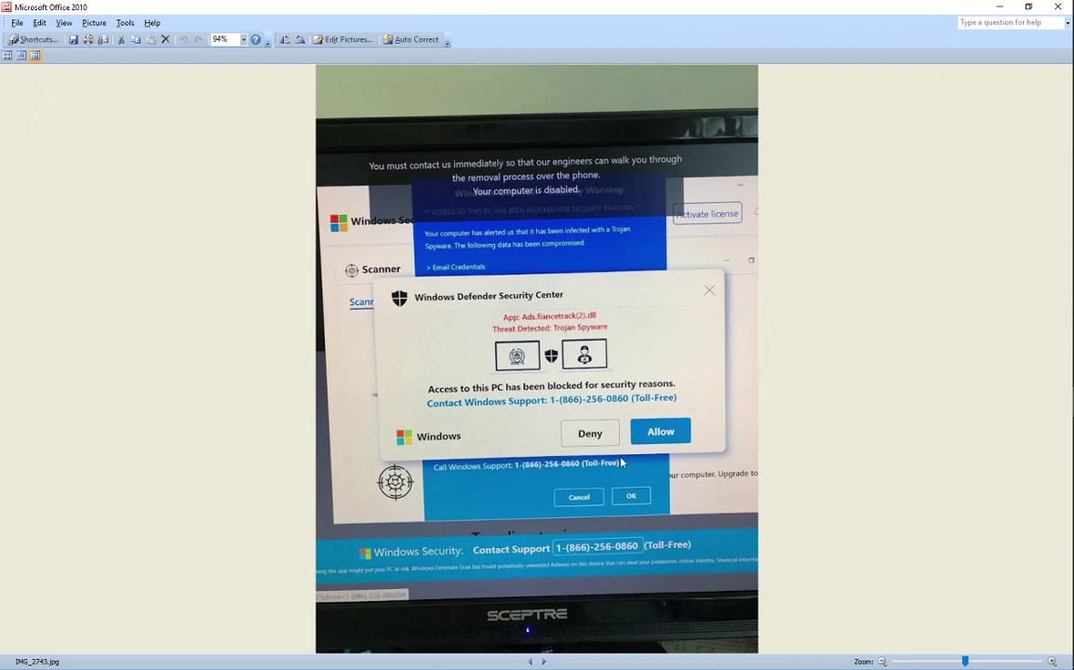
mouse_move(605, 430)
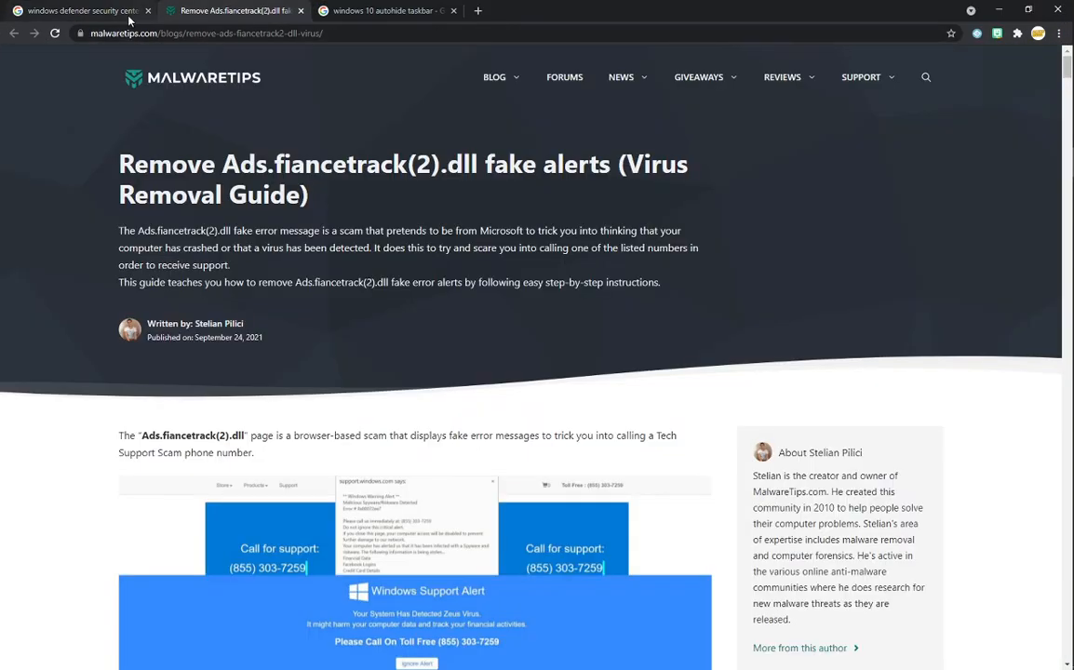
Check image search results for the pop-up and highlight 'fake alerts' in a result title
left_click(88, 10)
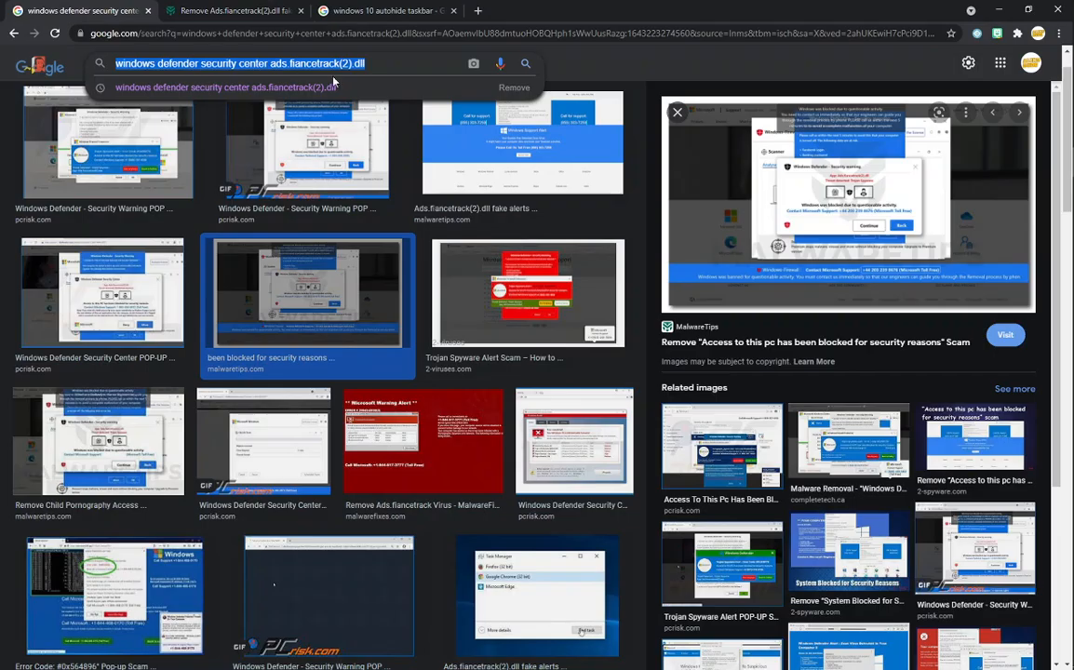
mouse_move(164, 419)
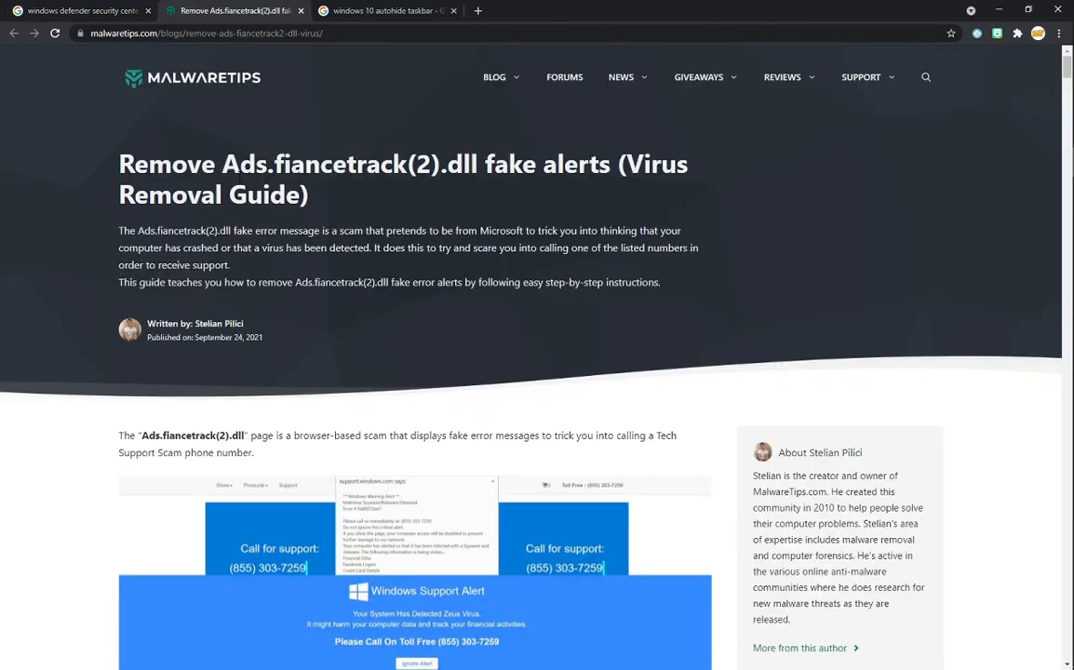
left_click_drag(118, 164, 400, 164)
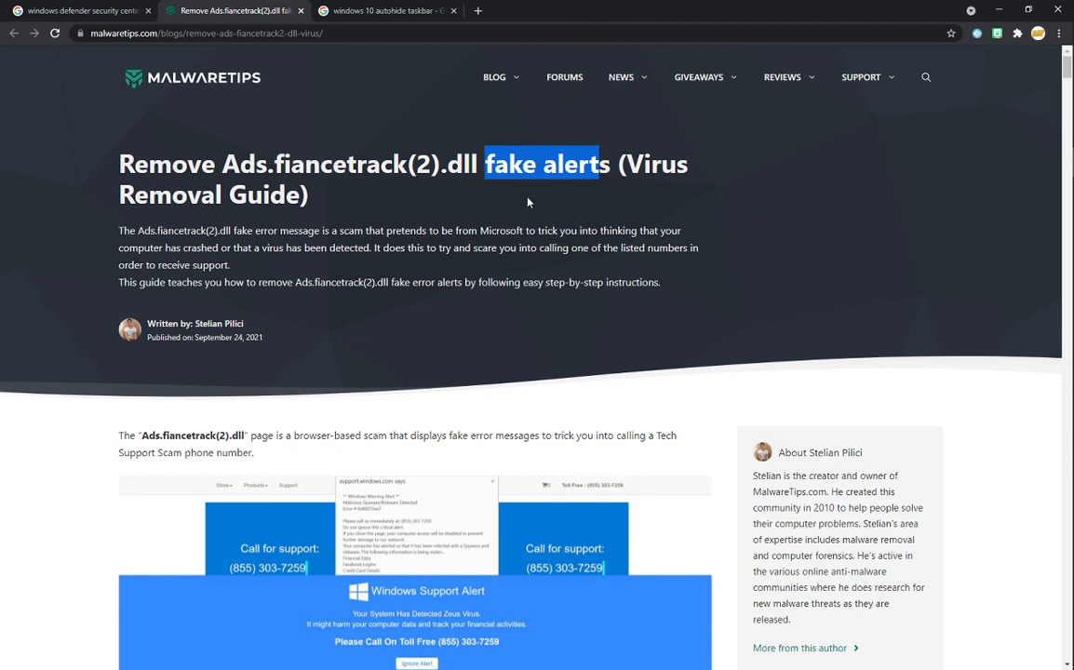
mouse_move(1041, 373)
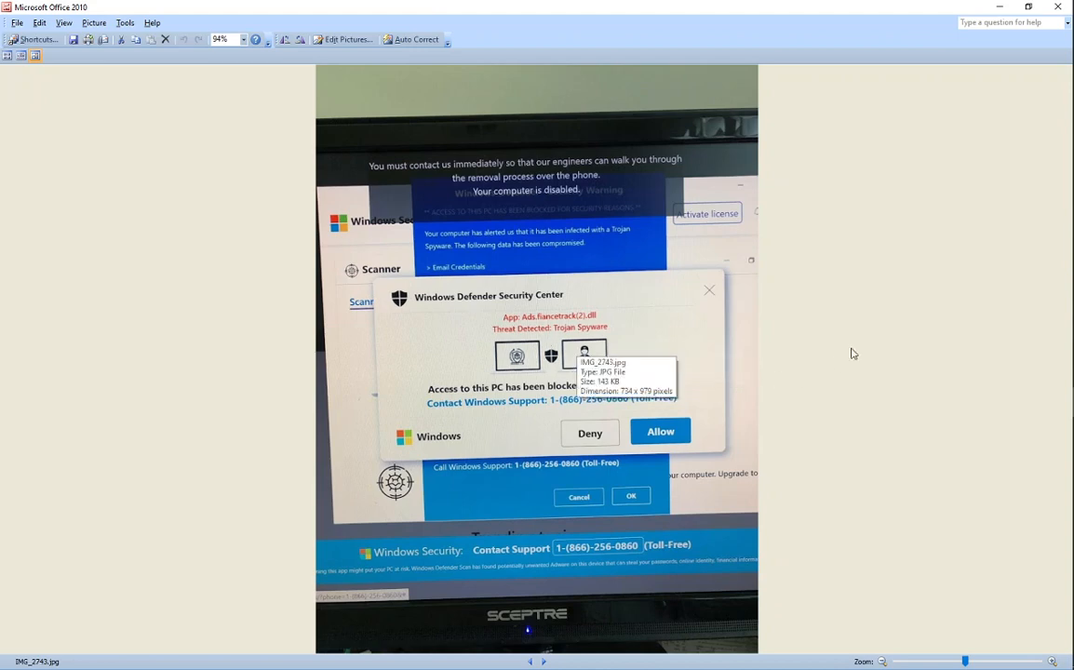
mouse_move(810, 349)
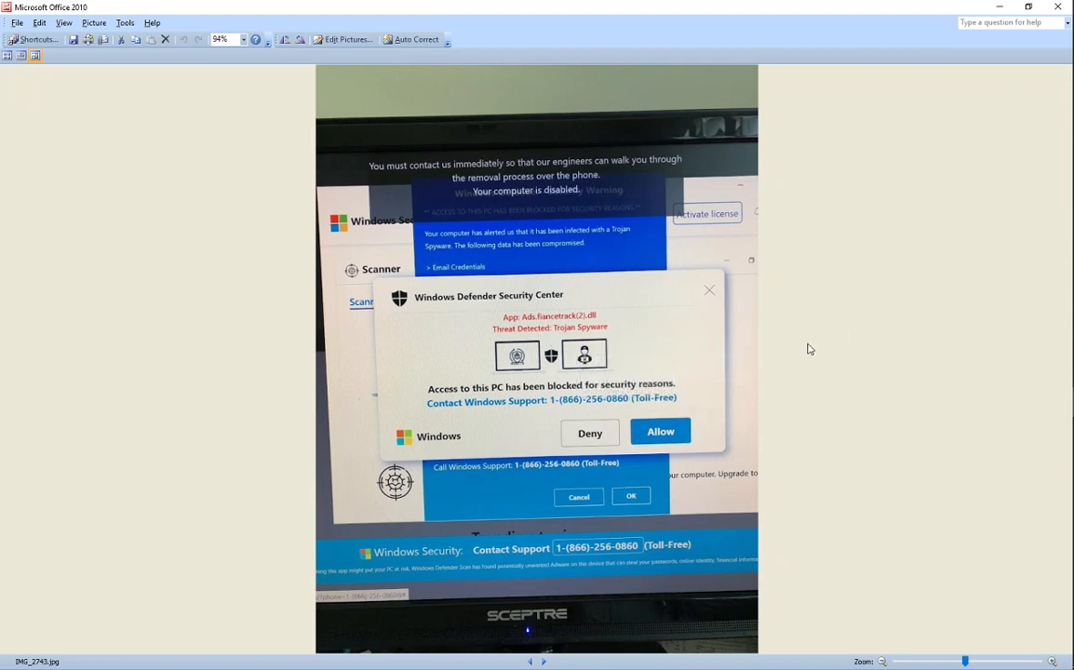
mouse_move(437, 300)
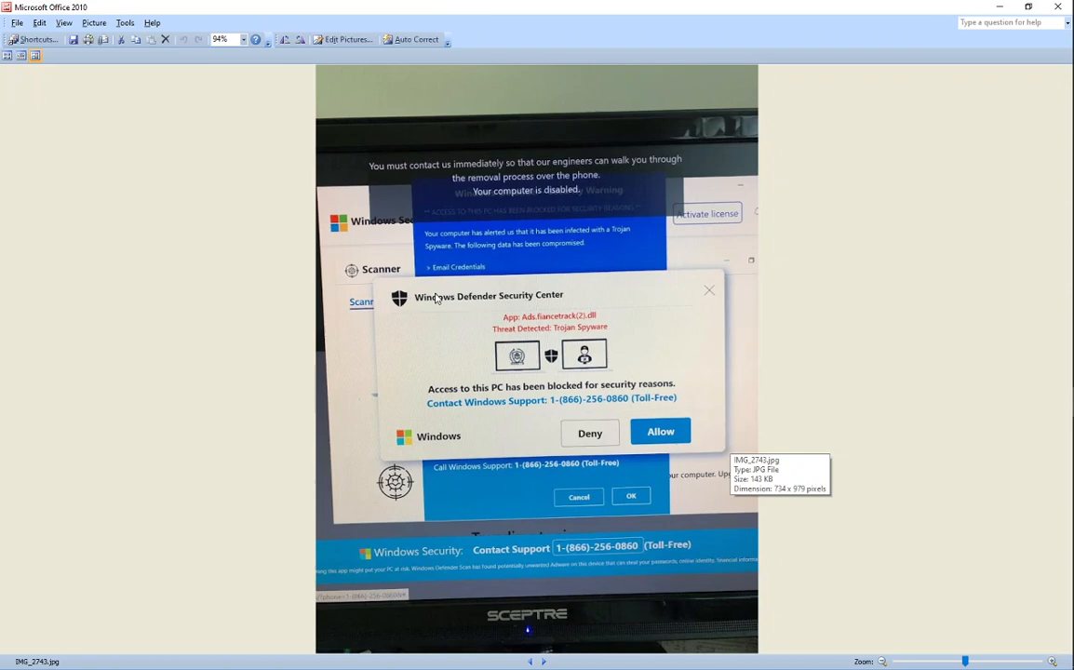
mouse_move(494, 352)
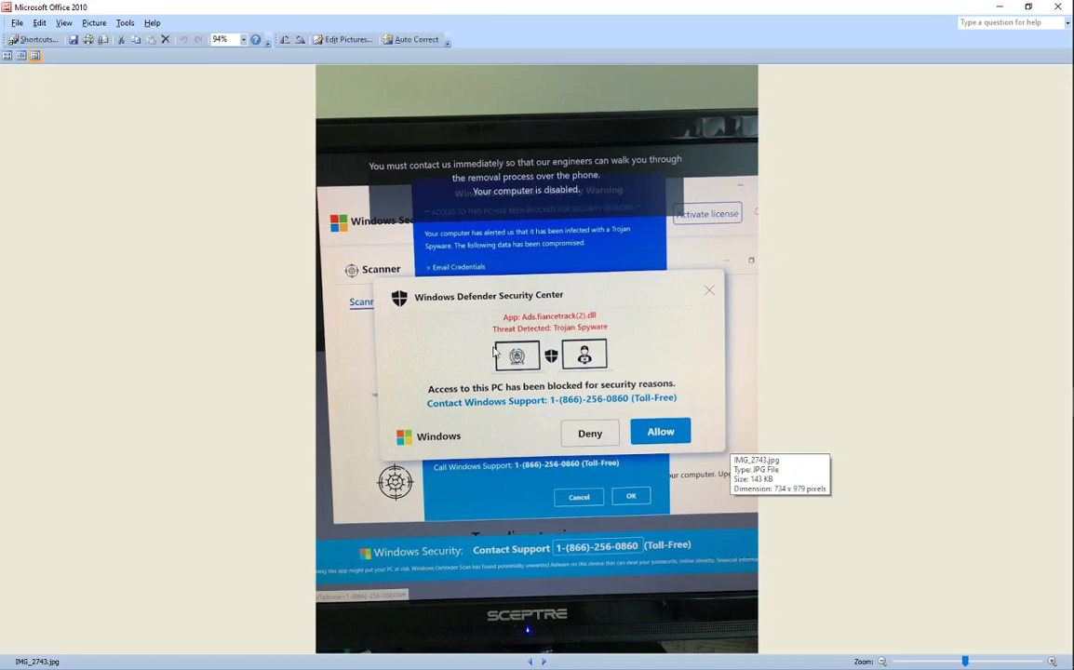
mouse_move(537, 298)
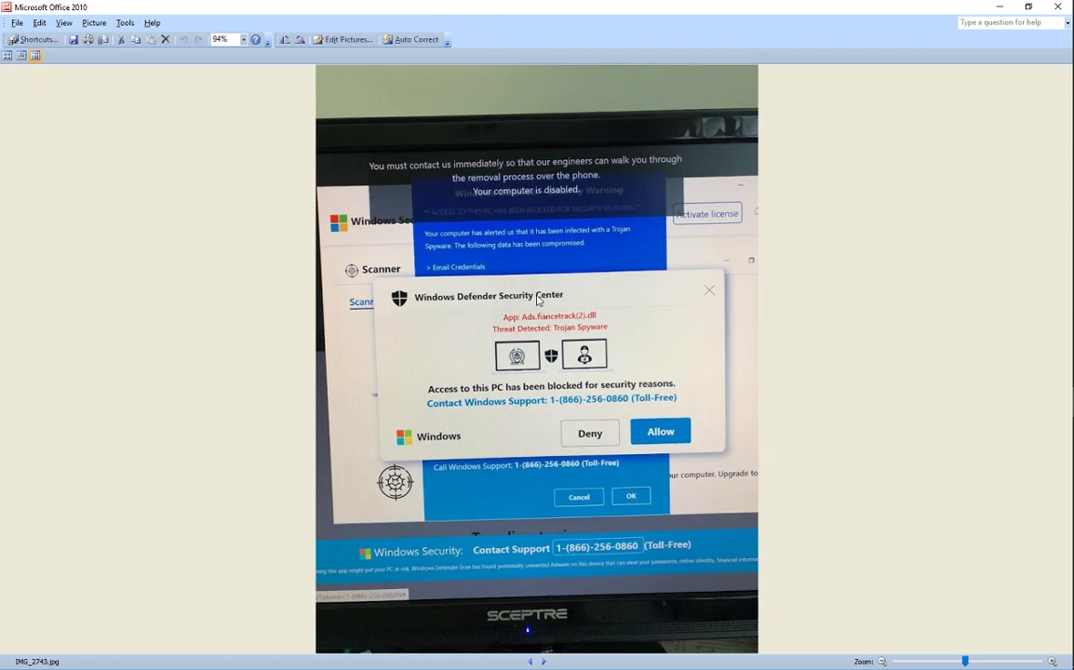
mouse_move(764, 363)
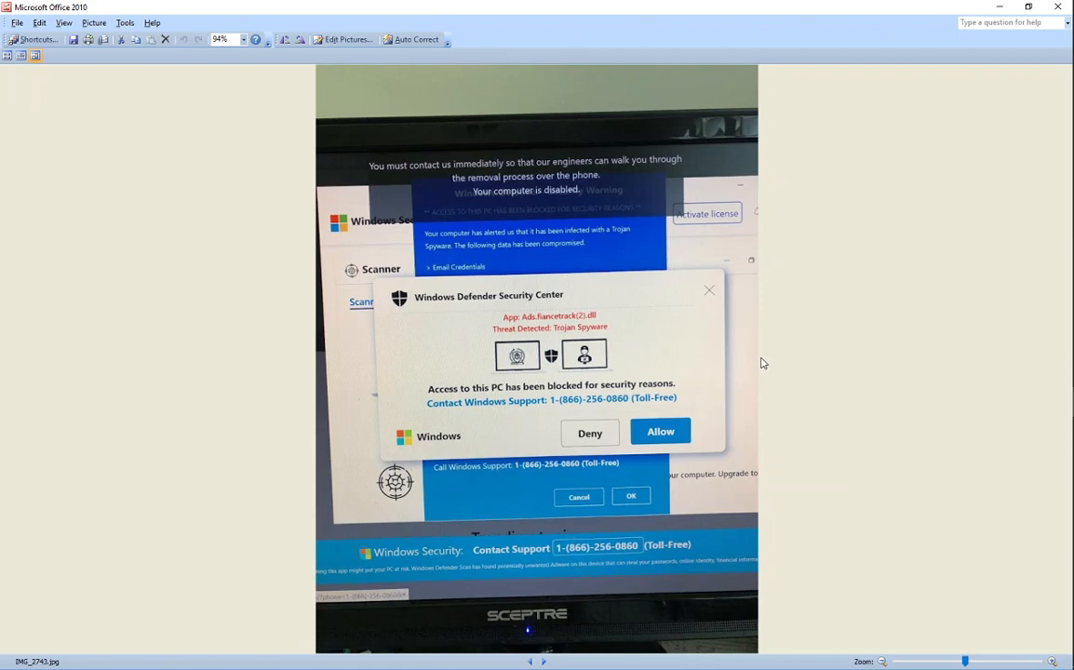
mouse_move(757, 399)
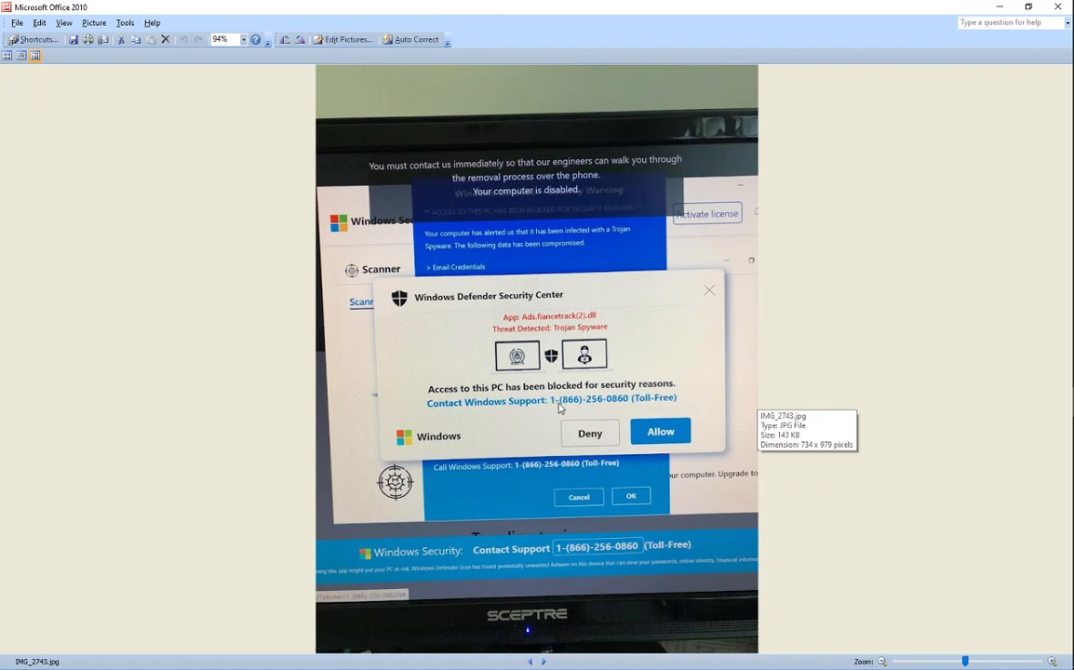
mouse_move(559, 405)
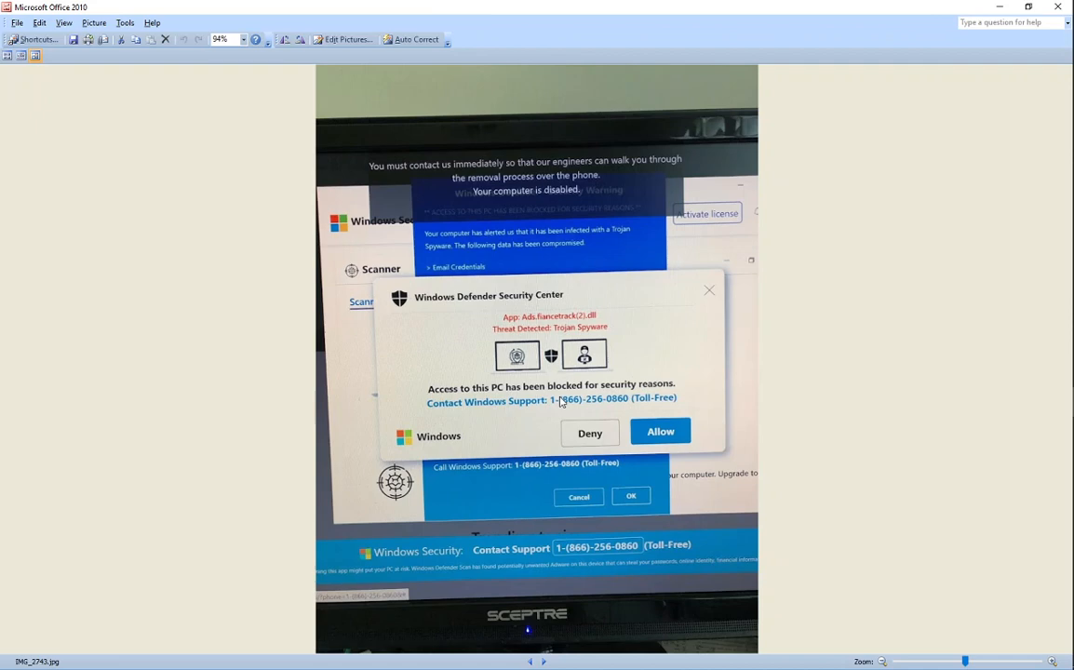
mouse_move(618, 407)
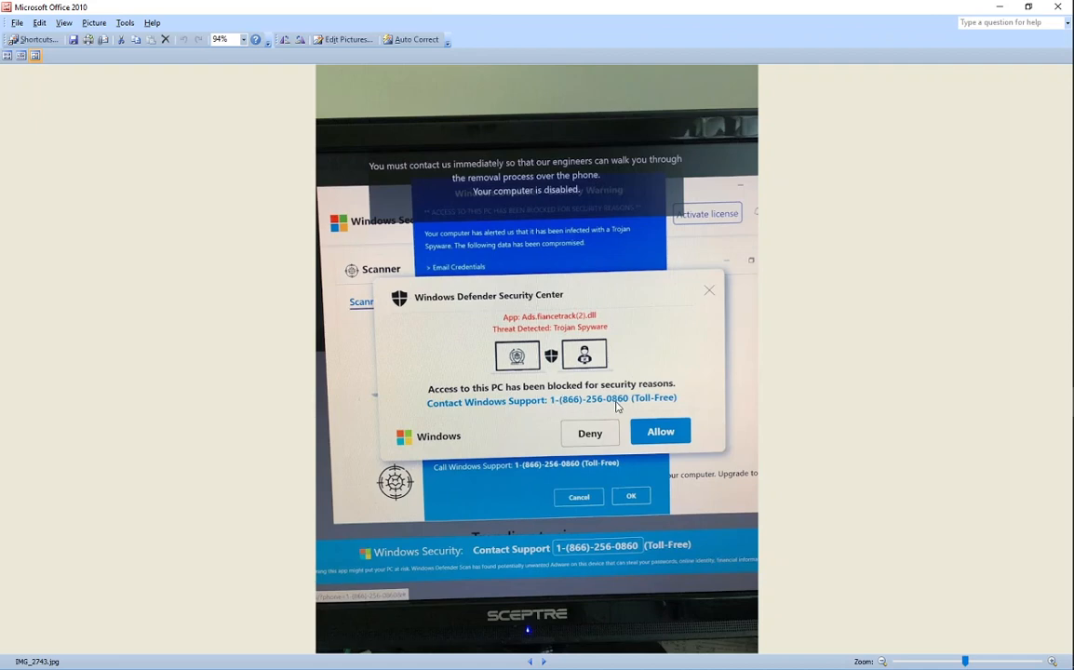
mouse_move(577, 409)
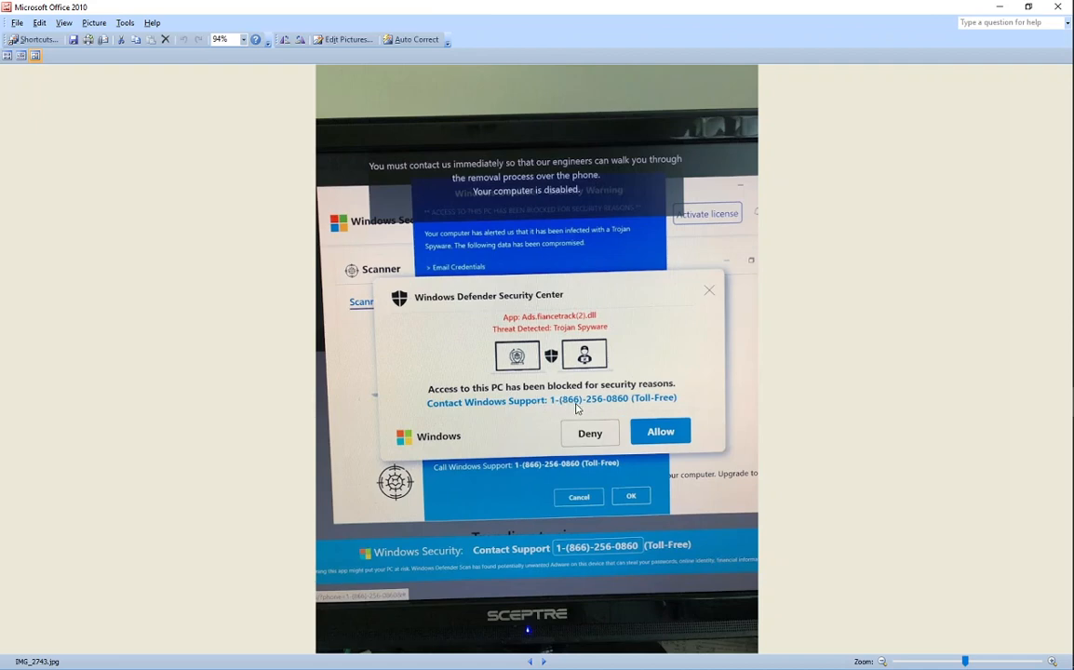
mouse_move(599, 410)
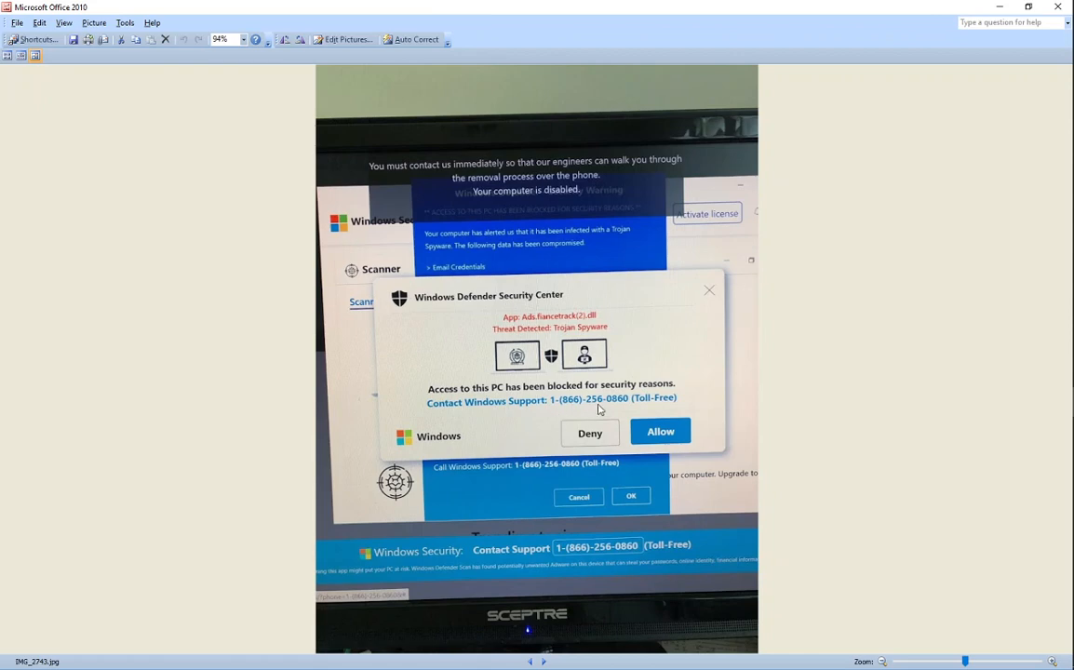
mouse_move(579, 433)
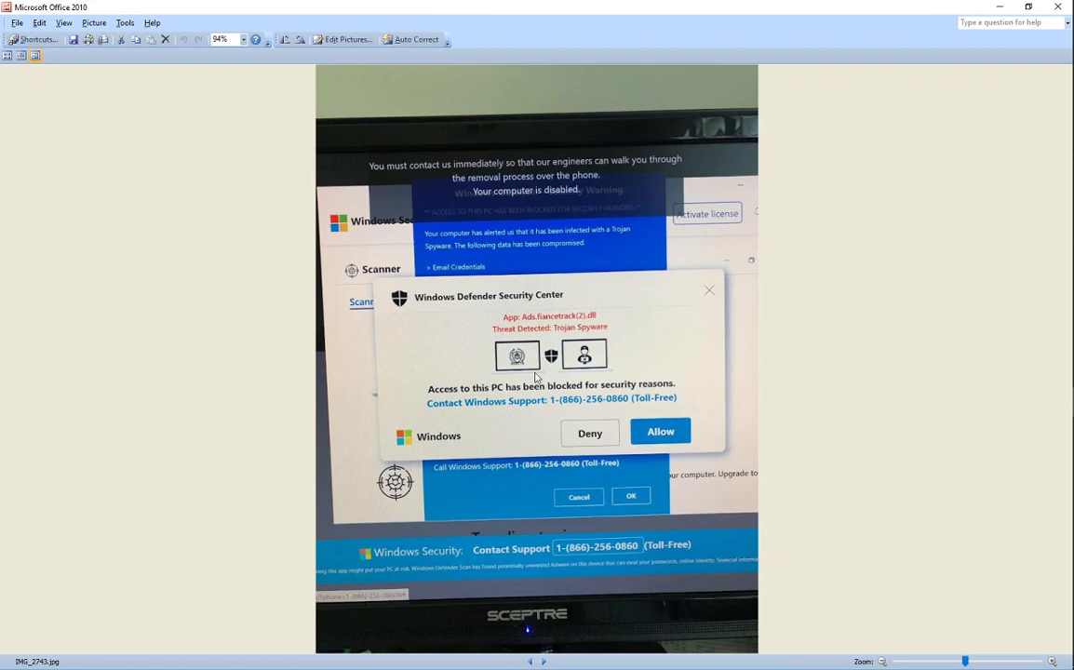
mouse_move(594, 386)
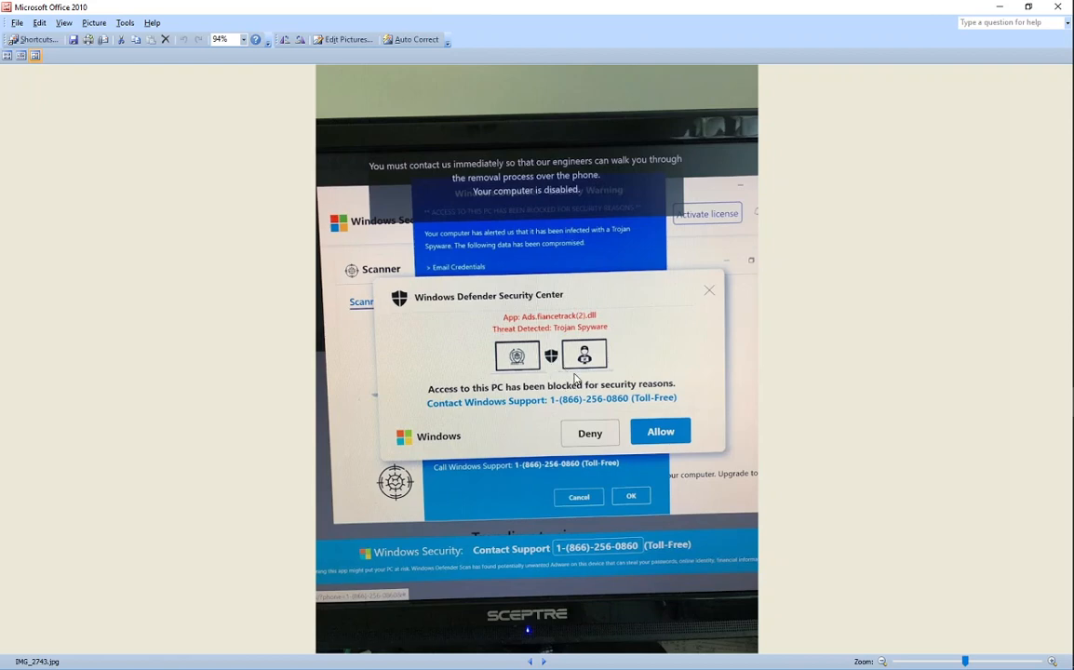
mouse_move(605, 346)
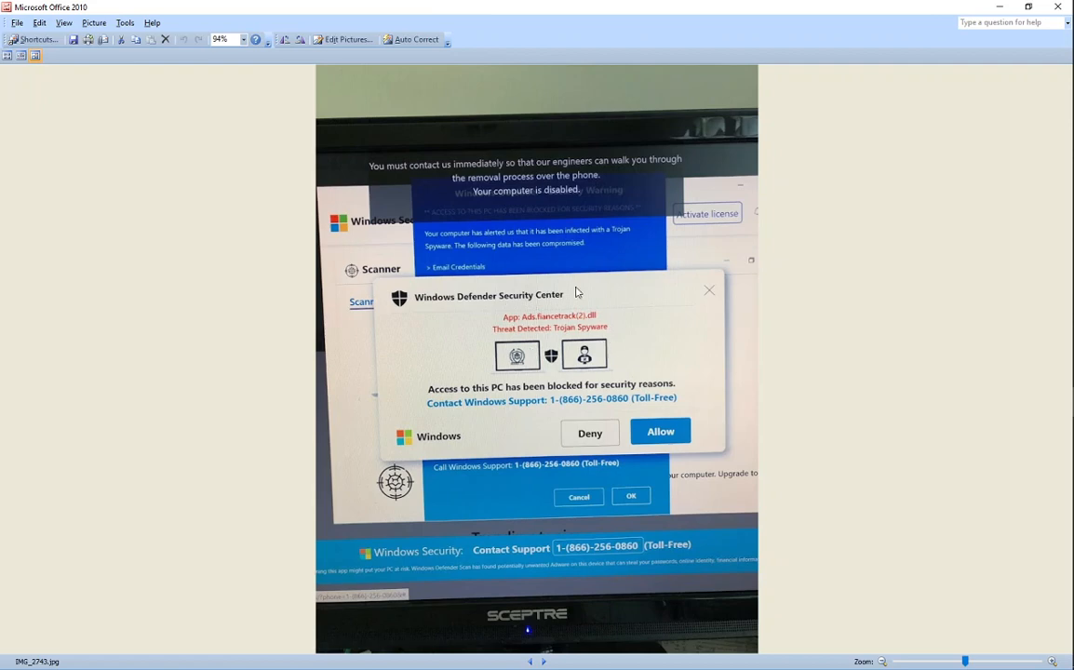
mouse_move(564, 348)
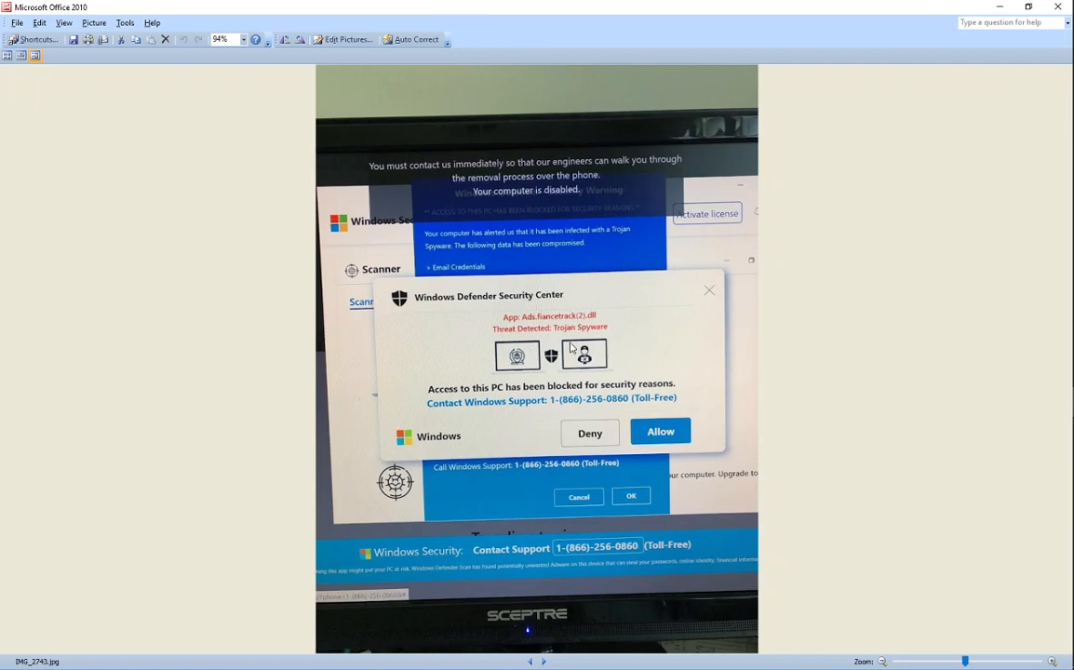
mouse_move(522, 511)
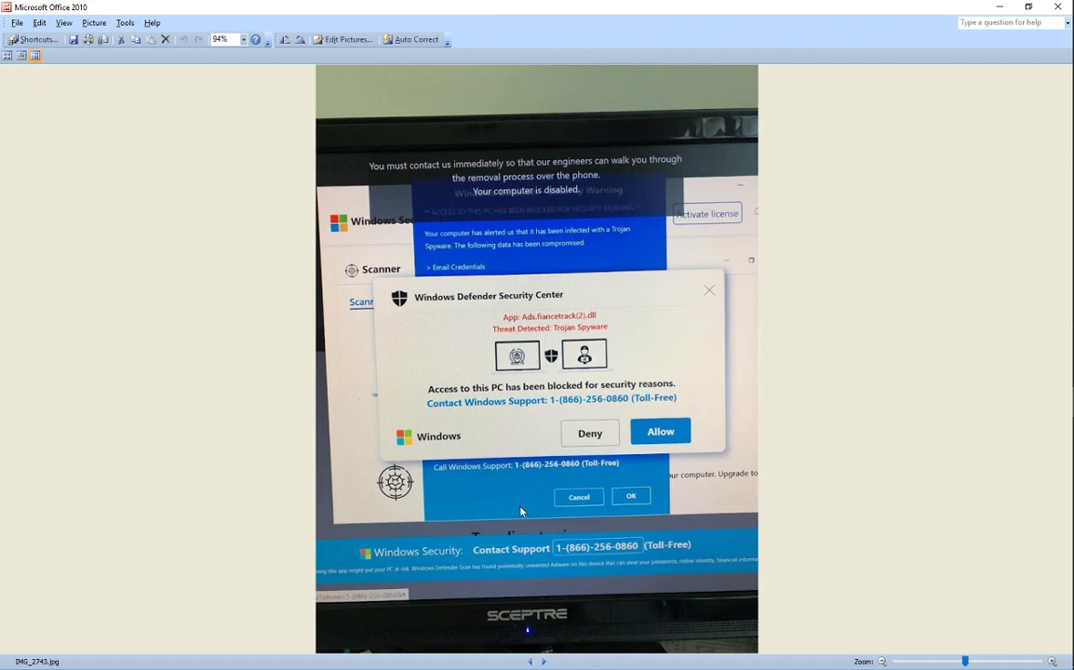
mouse_move(407, 562)
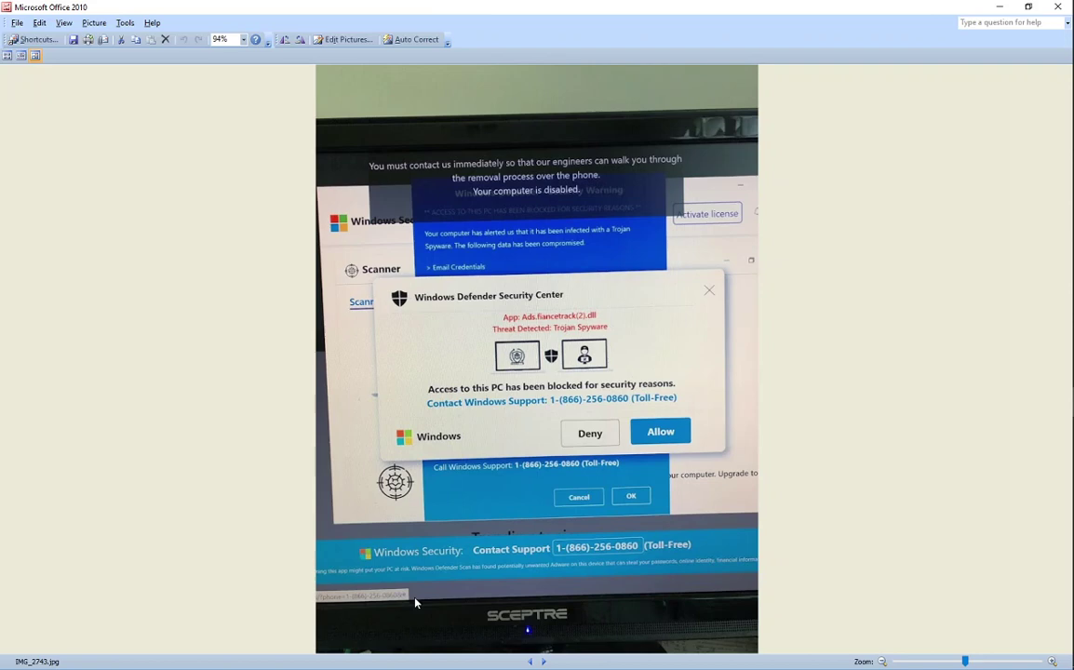
mouse_move(377, 598)
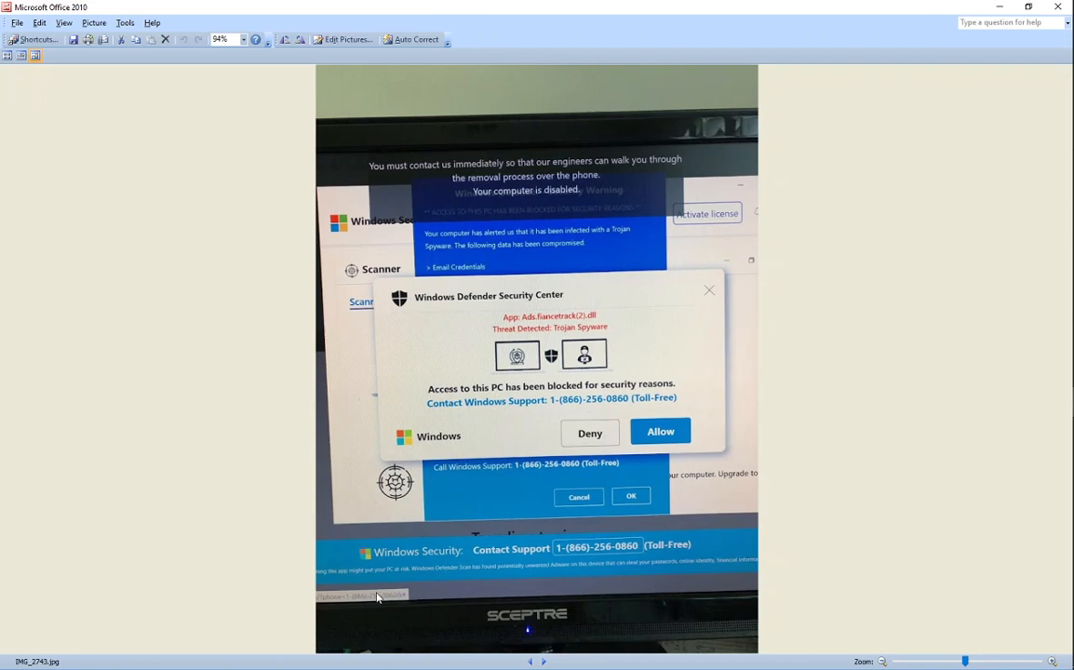
mouse_move(450, 598)
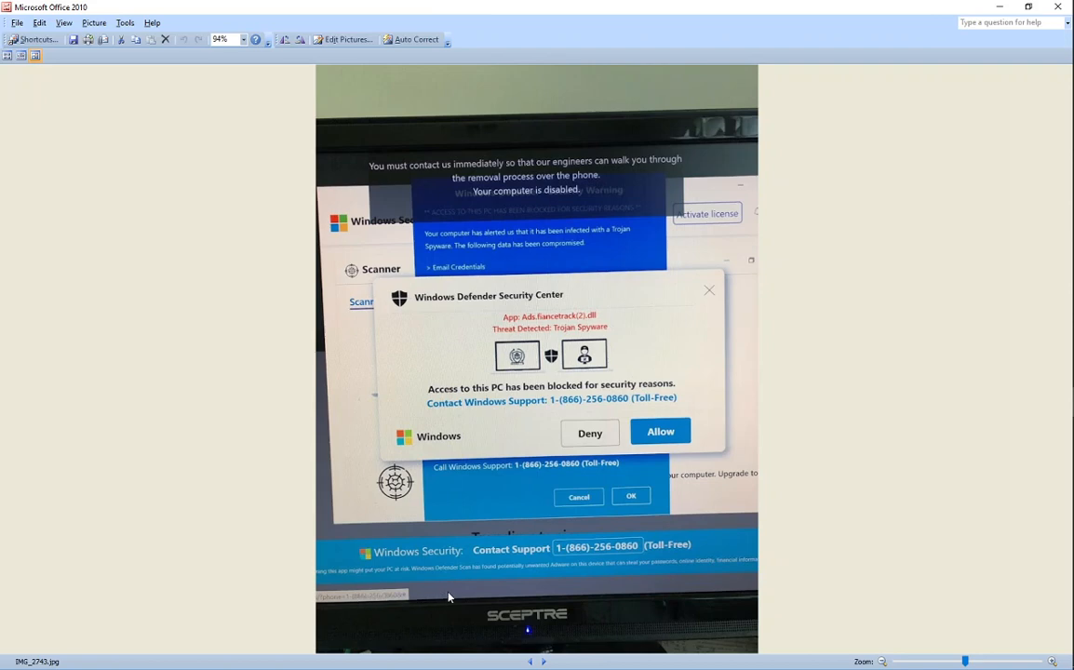
mouse_move(460, 584)
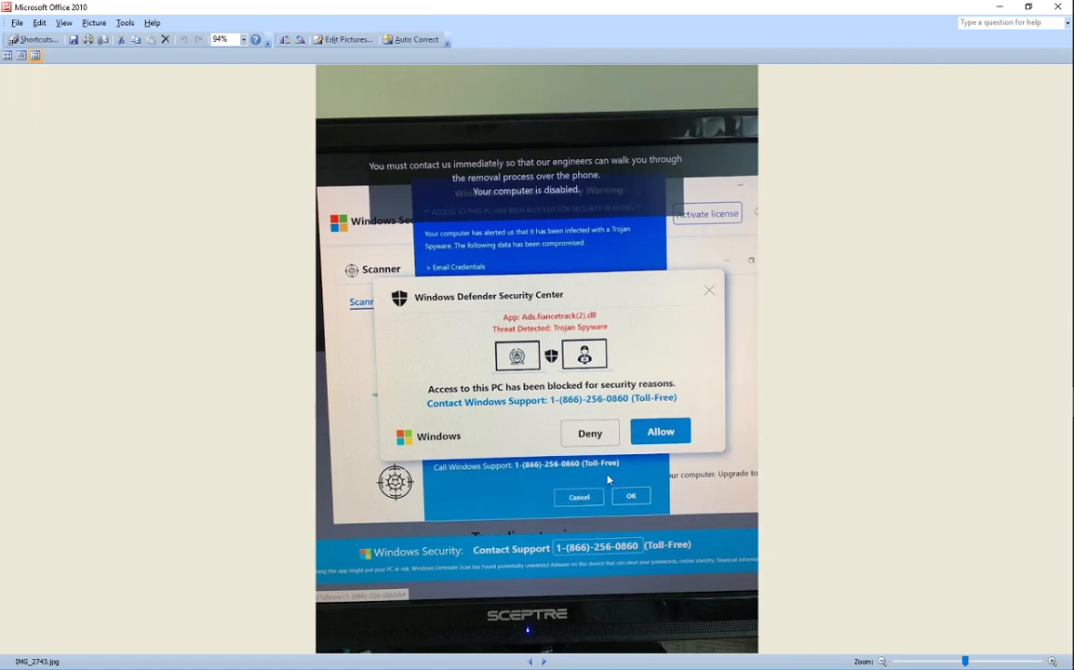
mouse_move(743, 443)
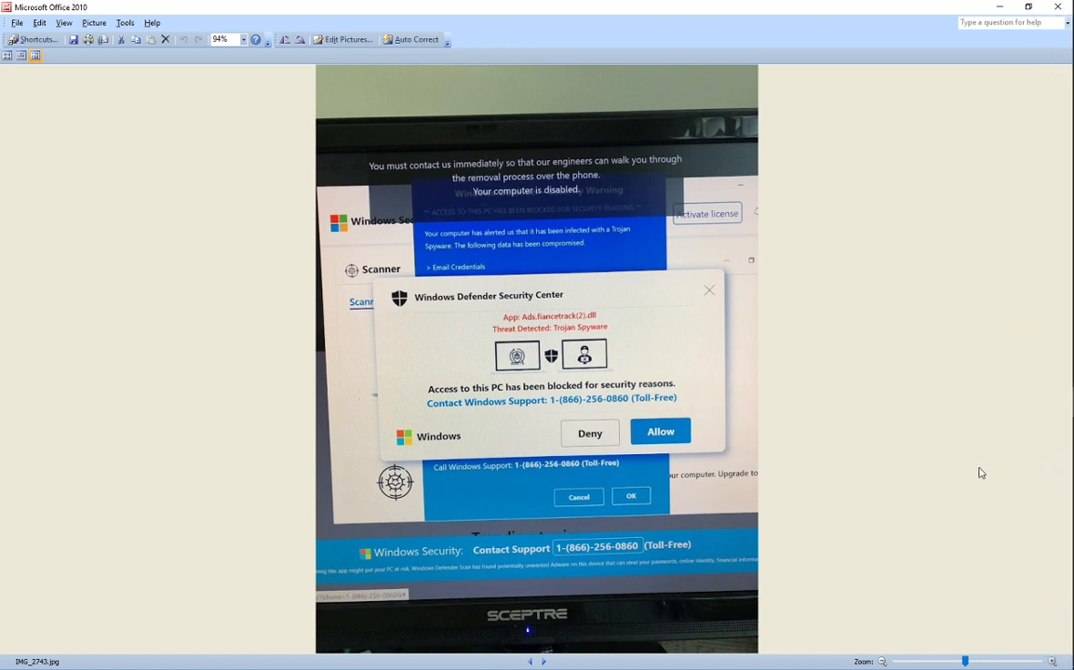
mouse_move(920, 434)
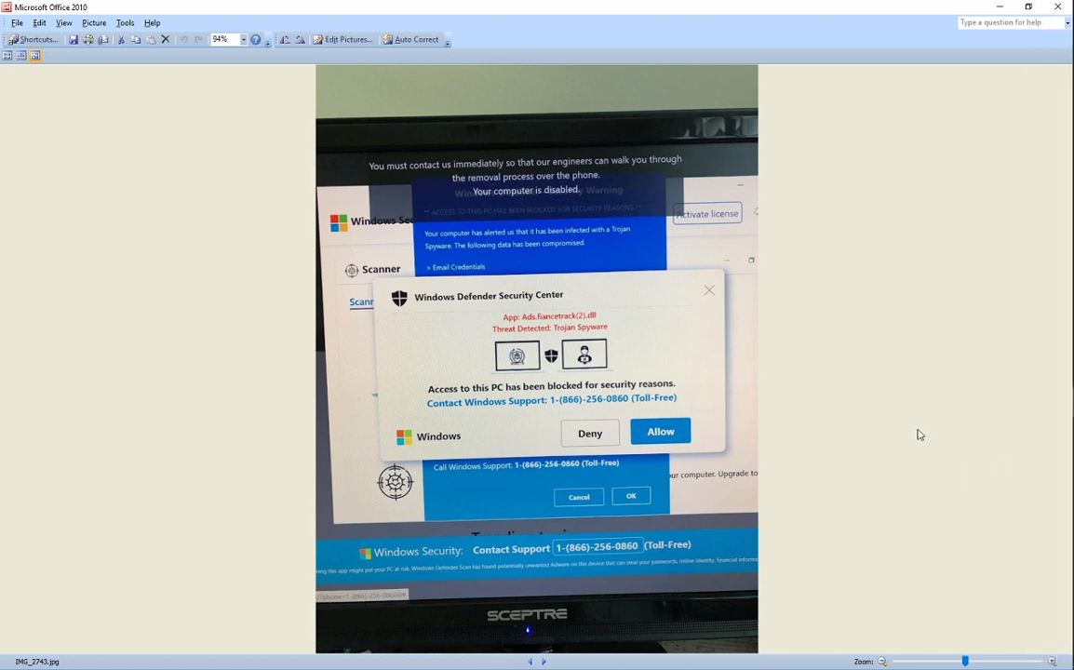
mouse_move(865, 429)
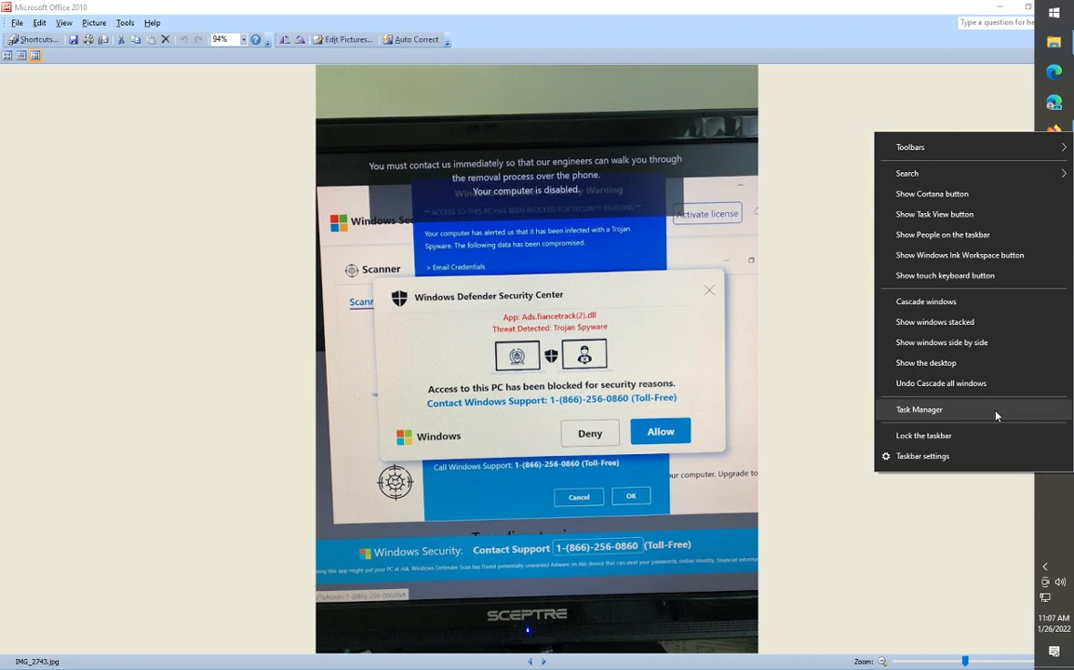
mouse_move(999, 416)
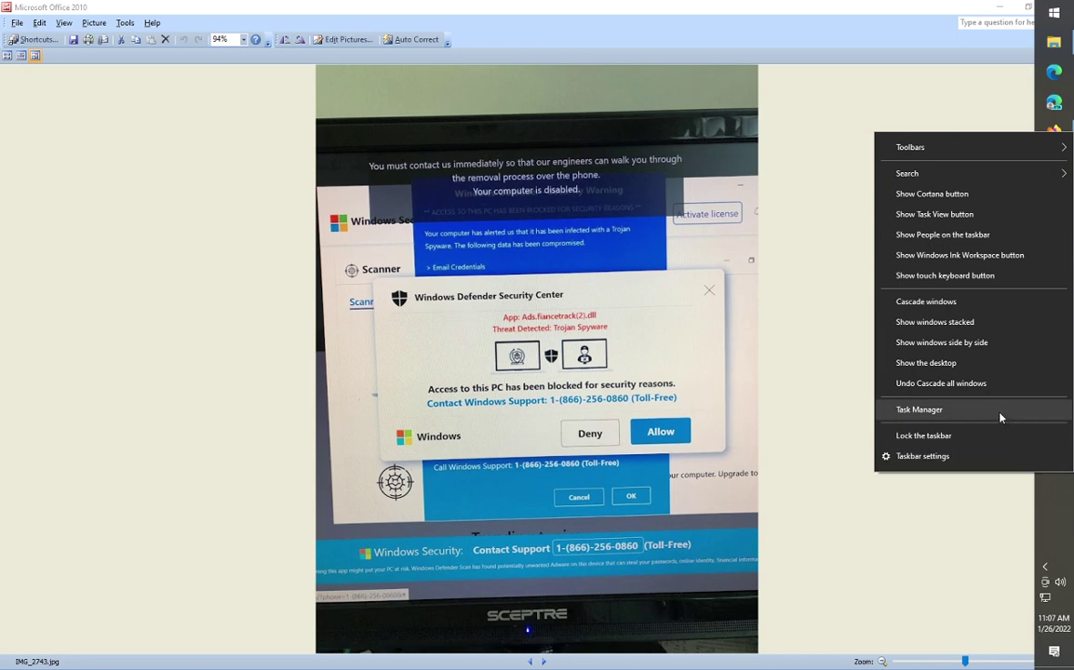
mouse_move(1048, 505)
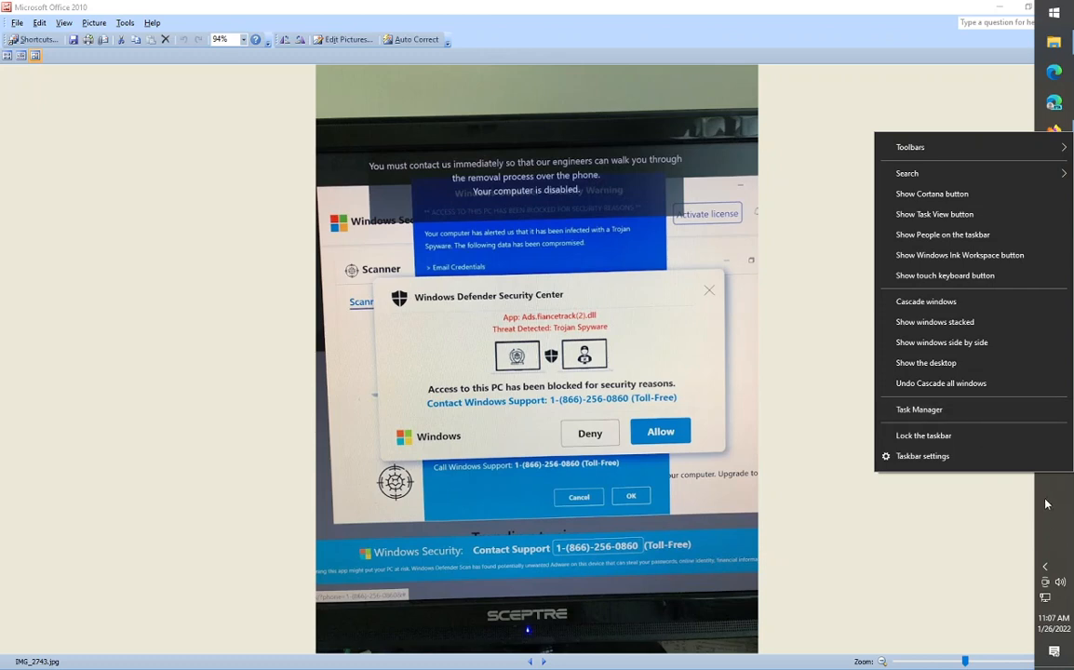
left_click(920, 410)
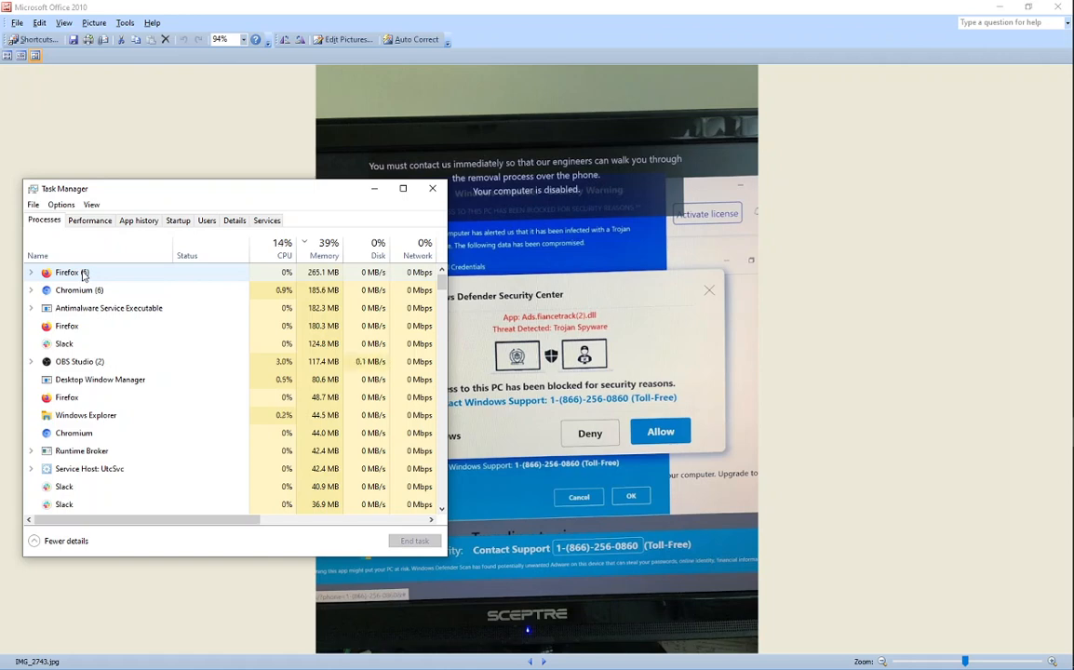
right_click(67, 272)
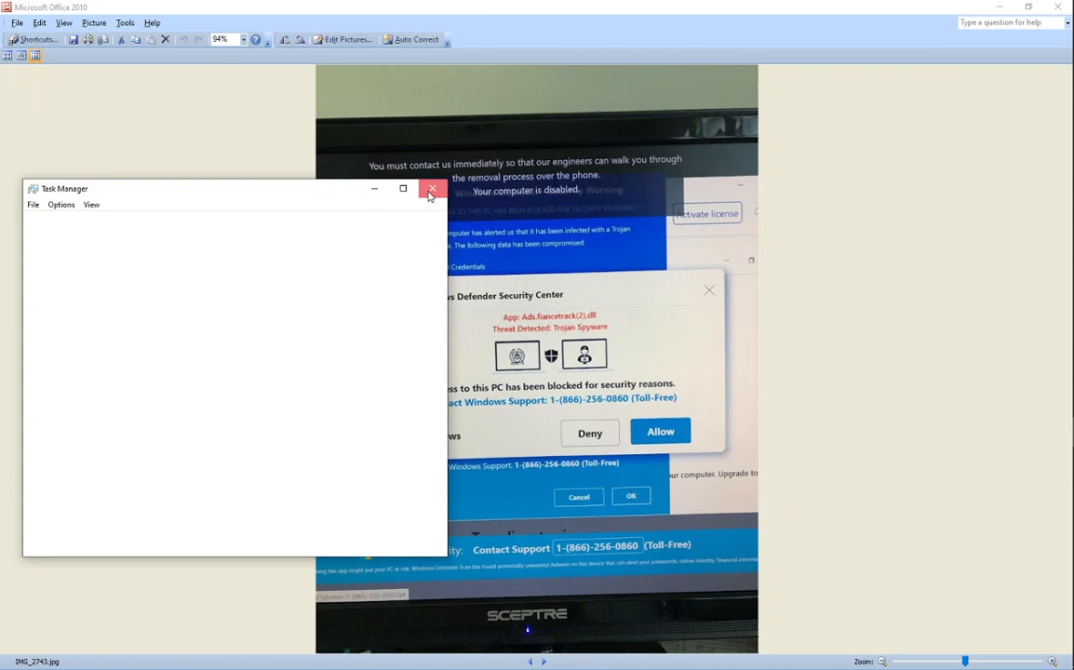
left_click(427, 189)
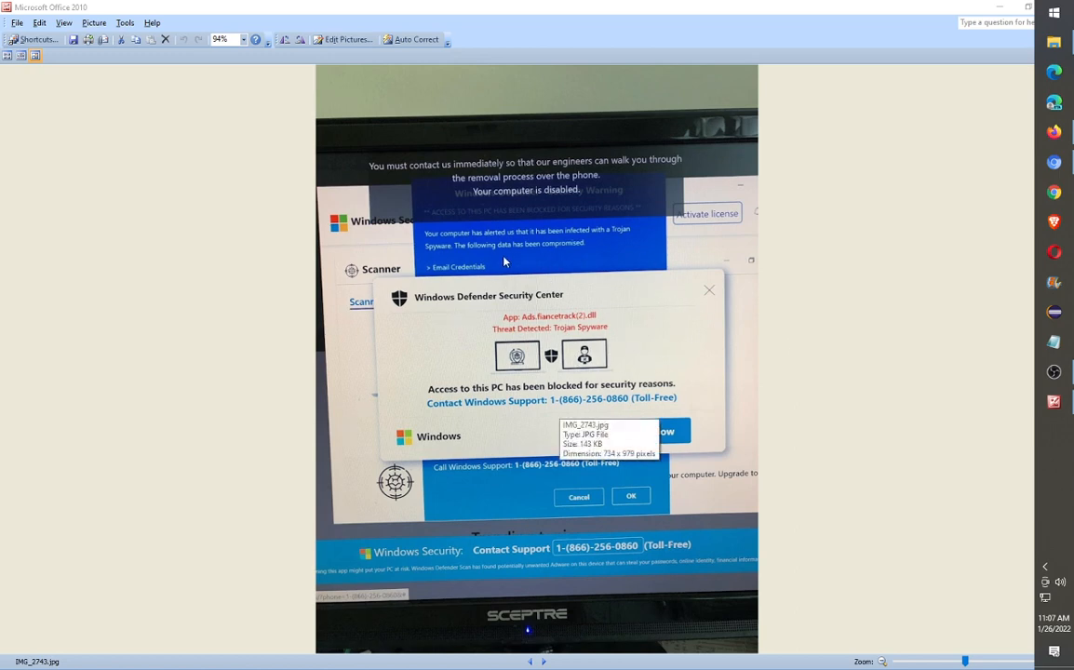
mouse_move(962, 178)
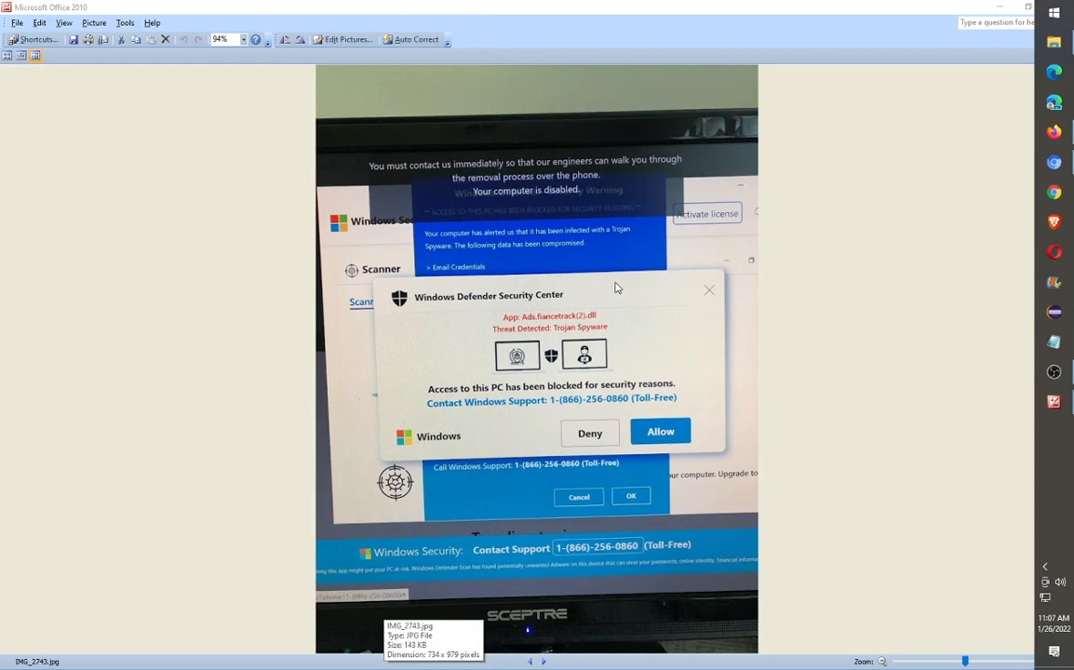
mouse_move(811, 405)
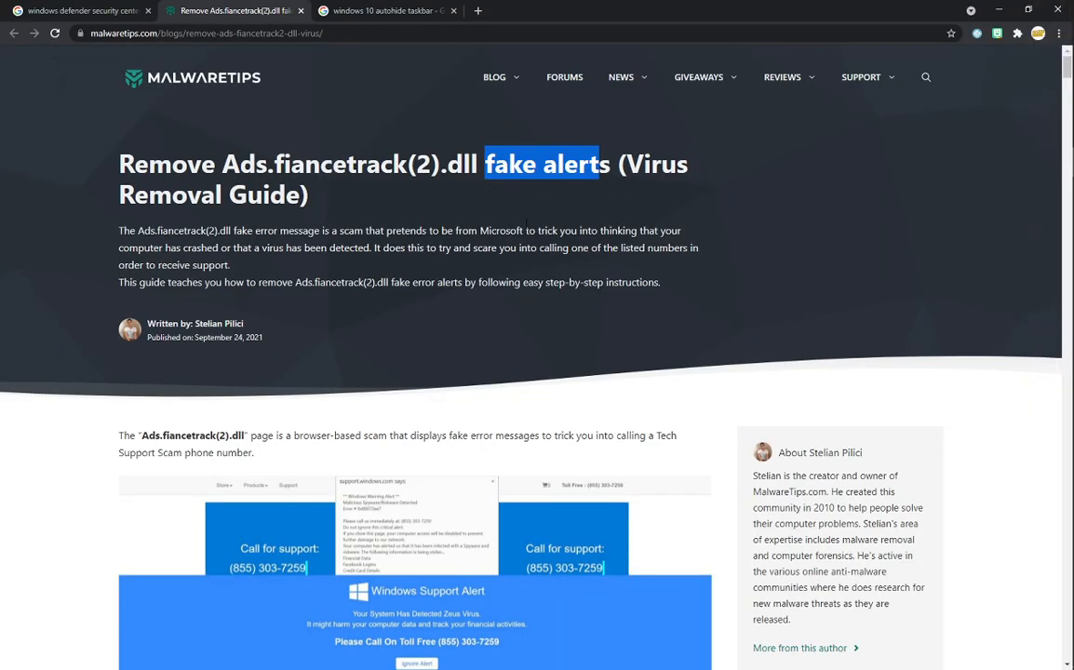
Highlight the MalwareTips article title about Ads.fiancetrack(2).dll fake alerts
left_click(443, 197)
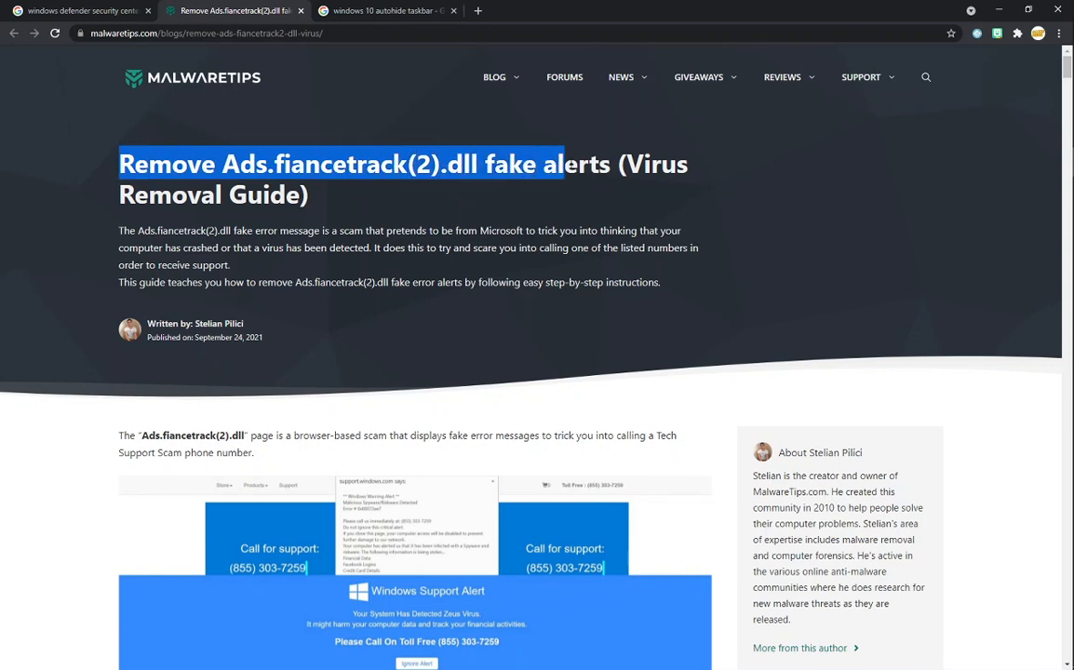
left_click(374, 137)
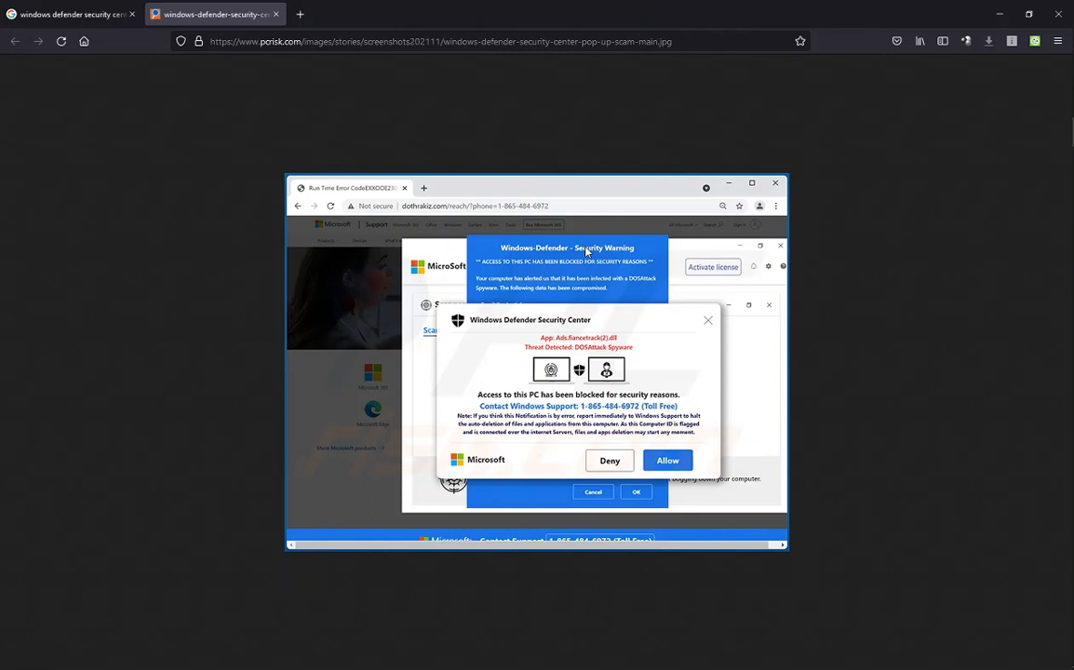
mouse_move(594, 357)
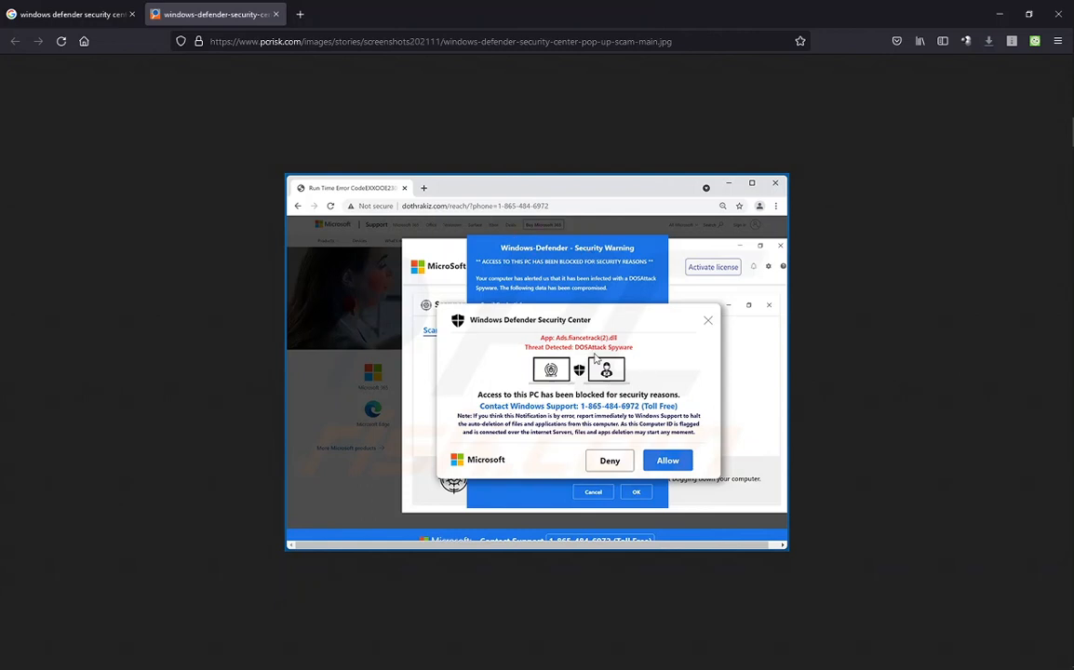
mouse_move(635, 302)
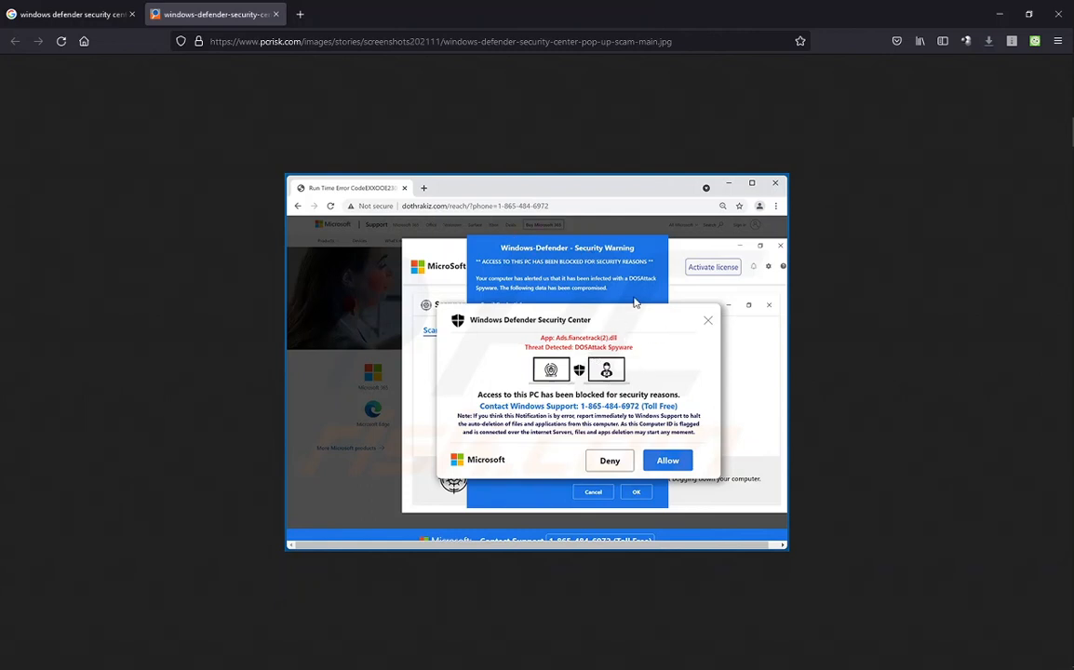
mouse_move(515, 360)
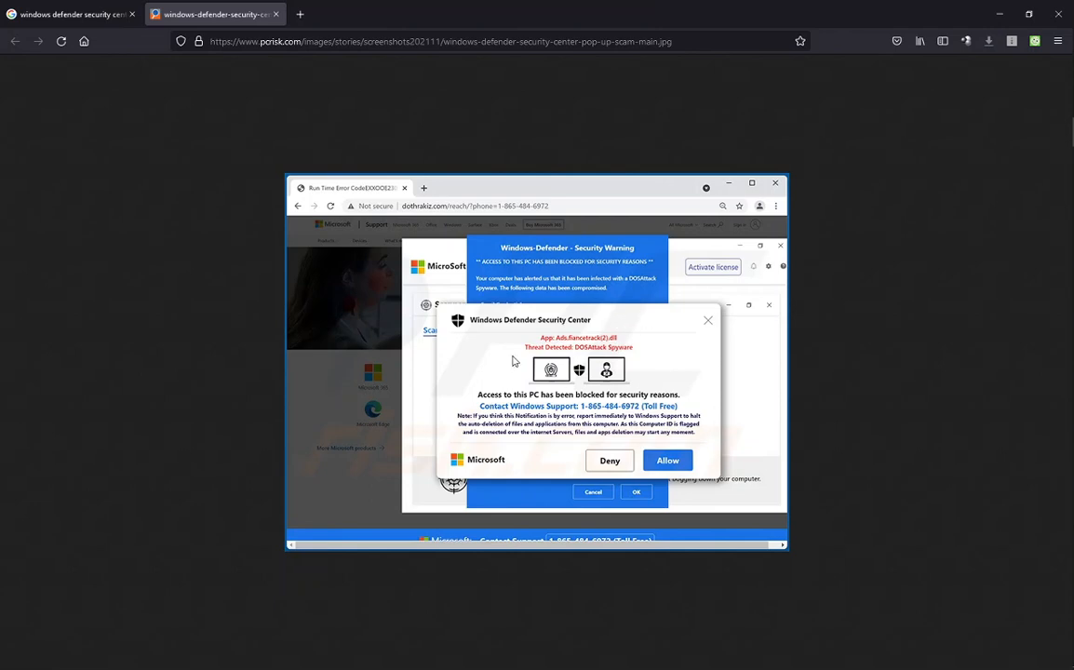
mouse_move(667, 296)
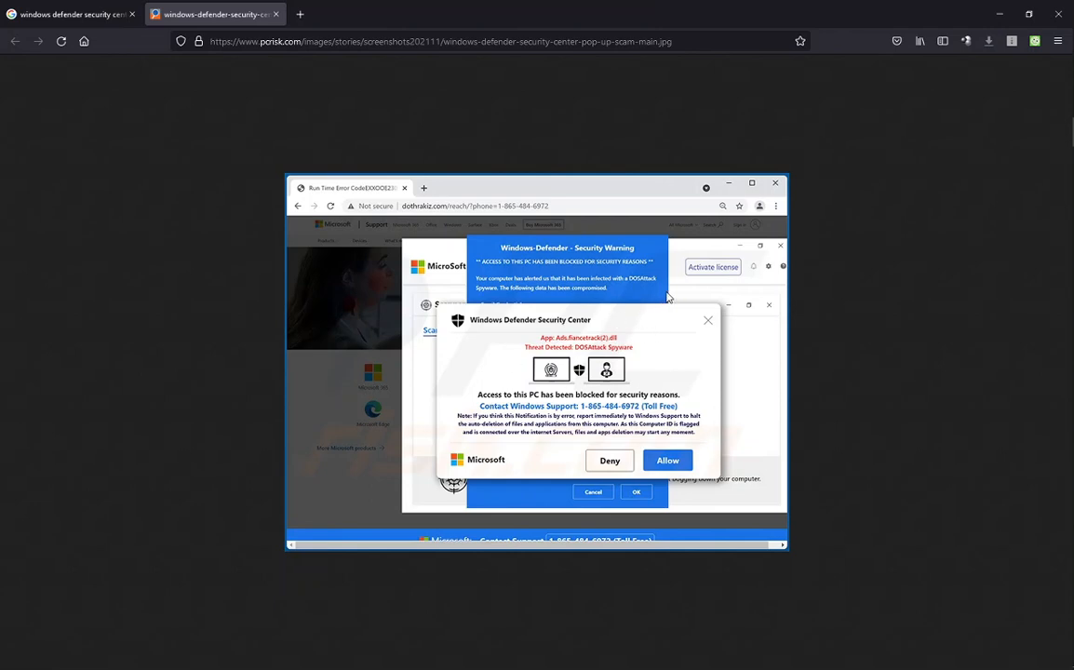
mouse_move(119, 34)
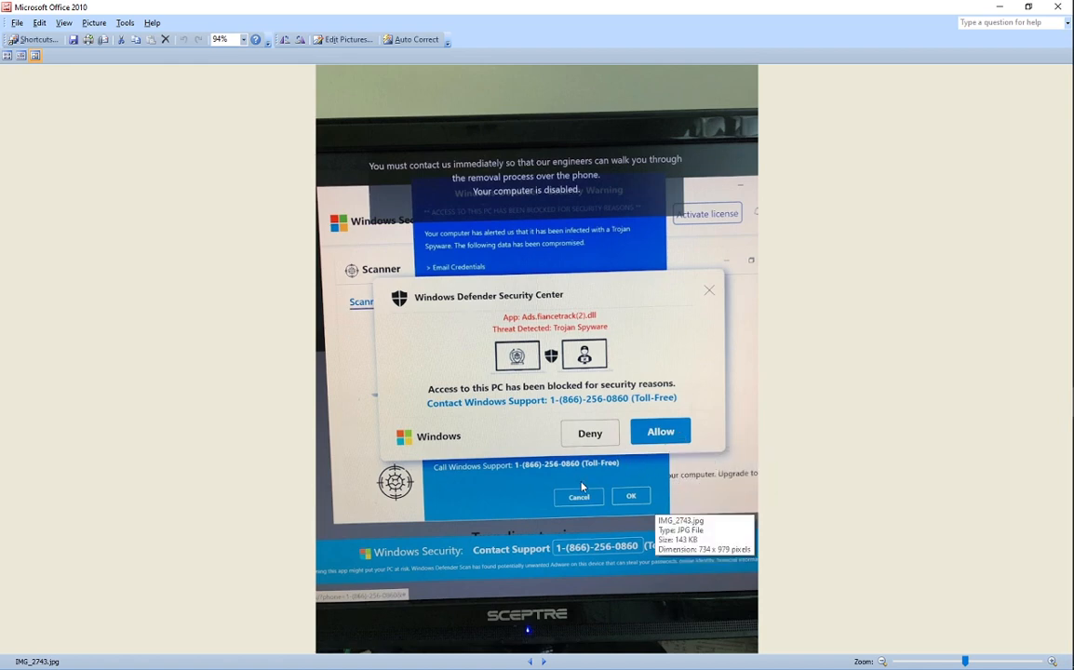
mouse_move(660, 431)
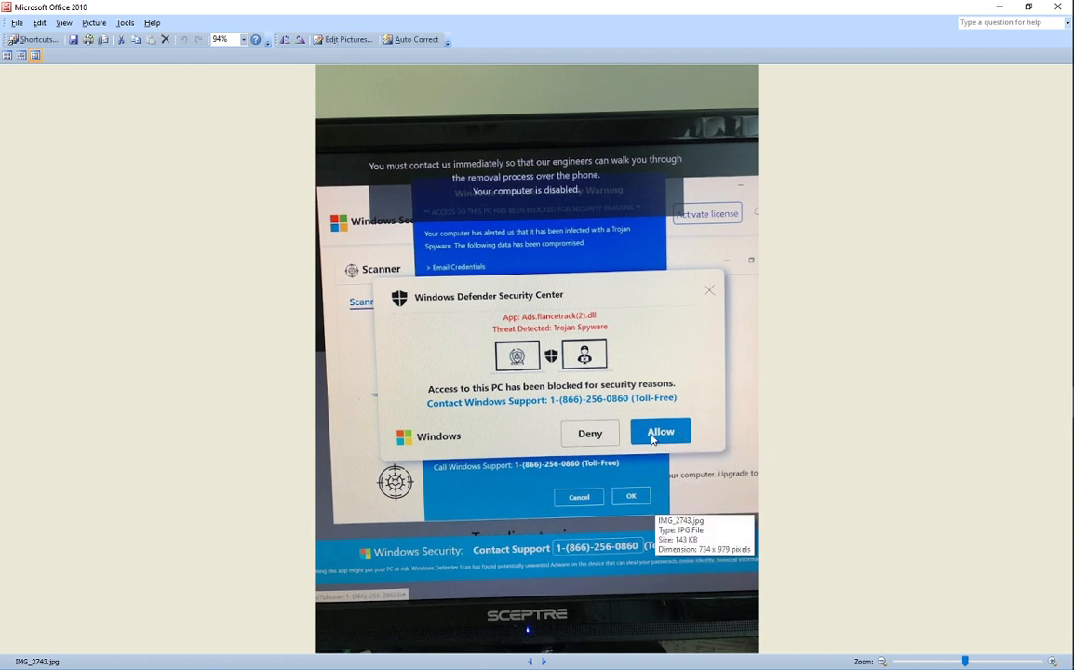
mouse_move(827, 338)
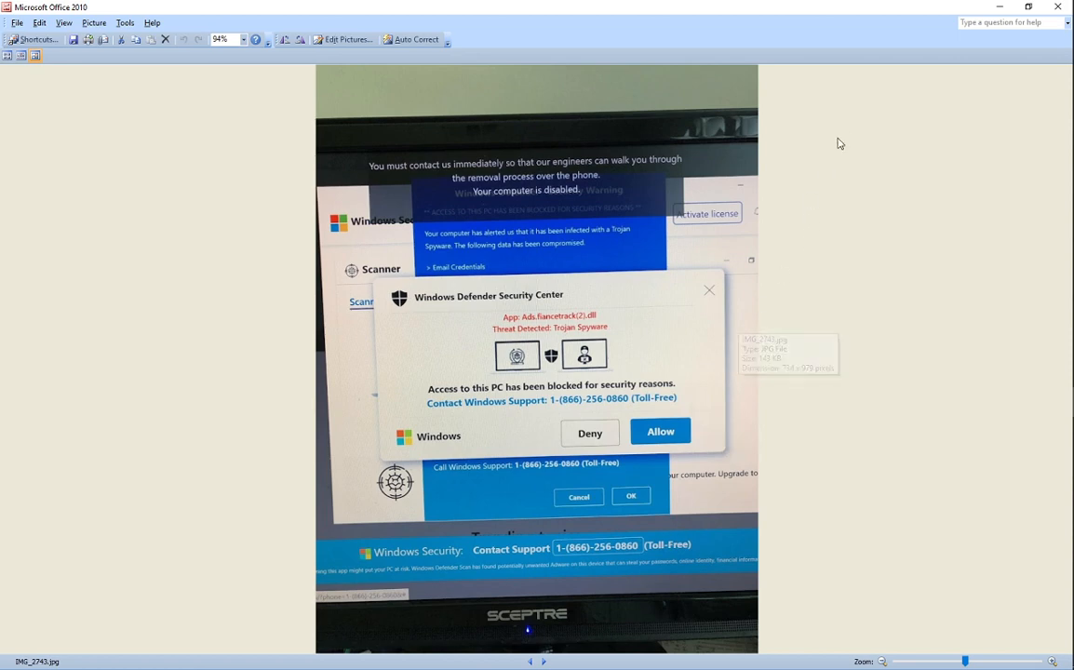
mouse_move(975, 456)
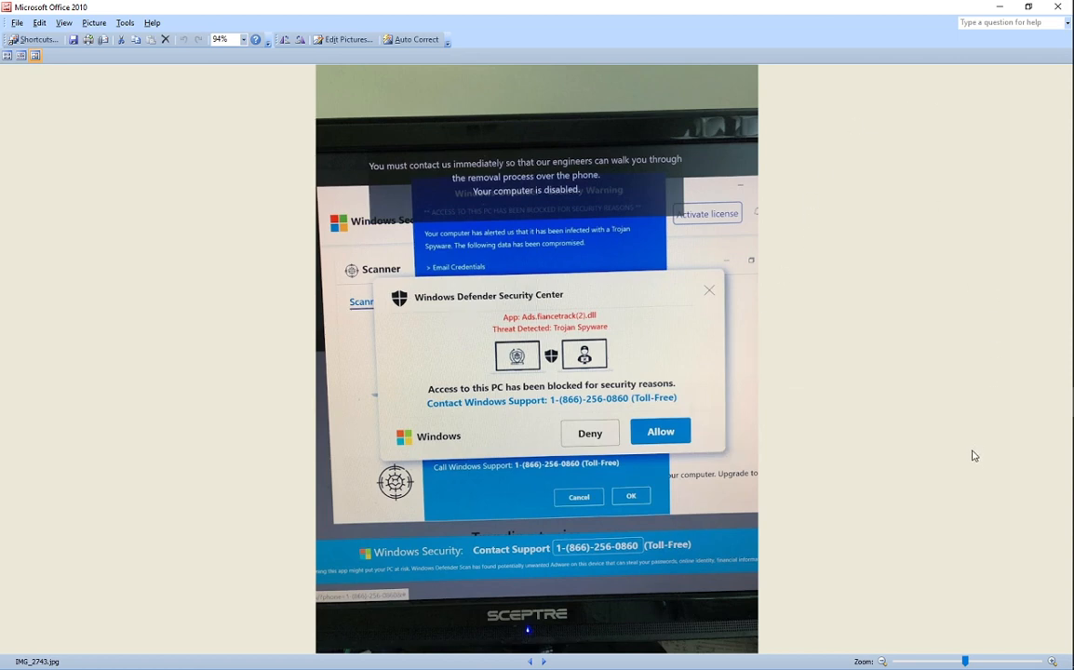